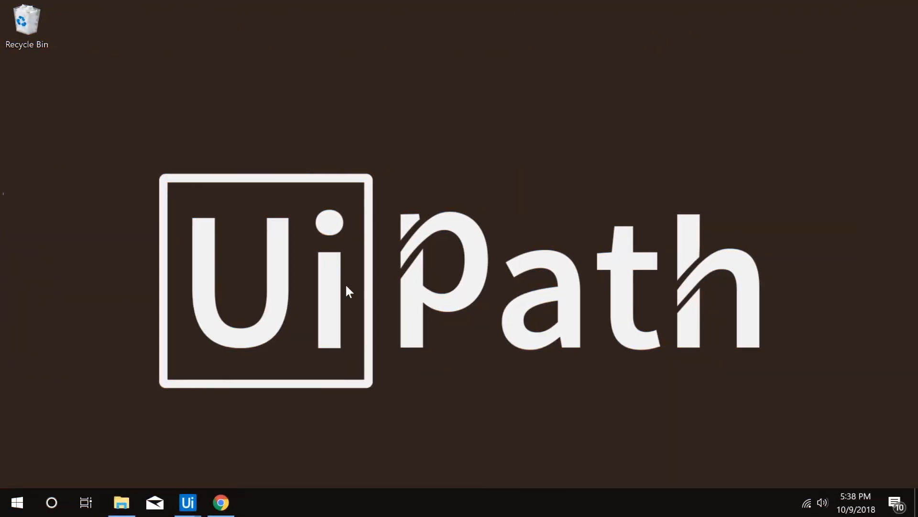
- Bring up the robot's Gmail inbox showing the unread business owners application email
left_click(220, 502)
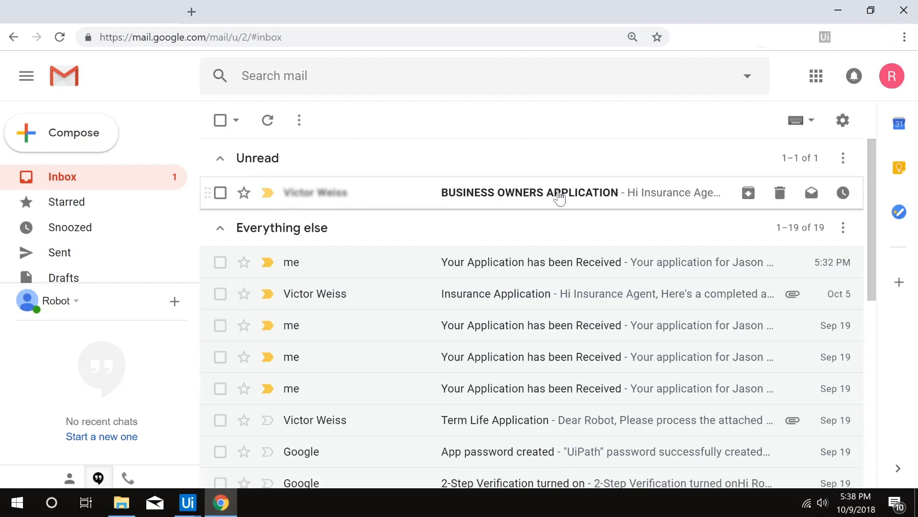
- View the BUSINESS OWNERS APPLICATION email and preview its BOP ACORD Application.pdf attachment
left_click(529, 193)
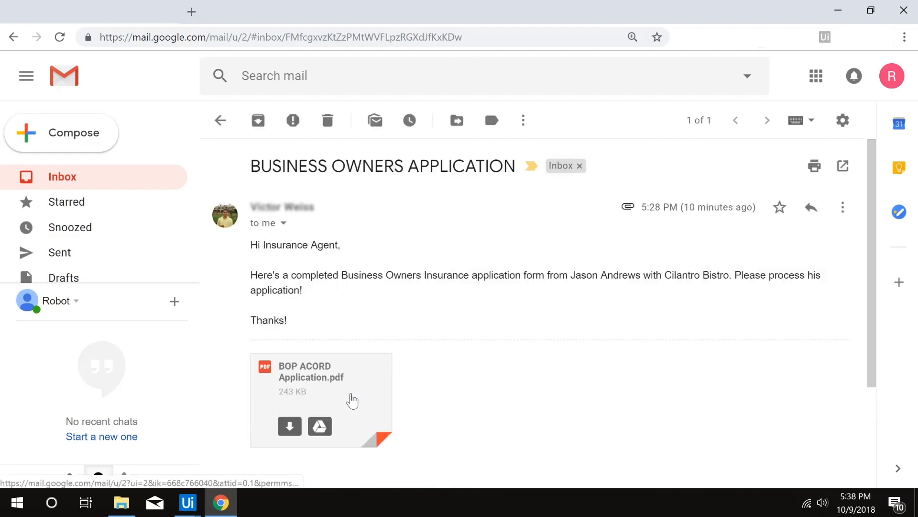
left_click(321, 377)
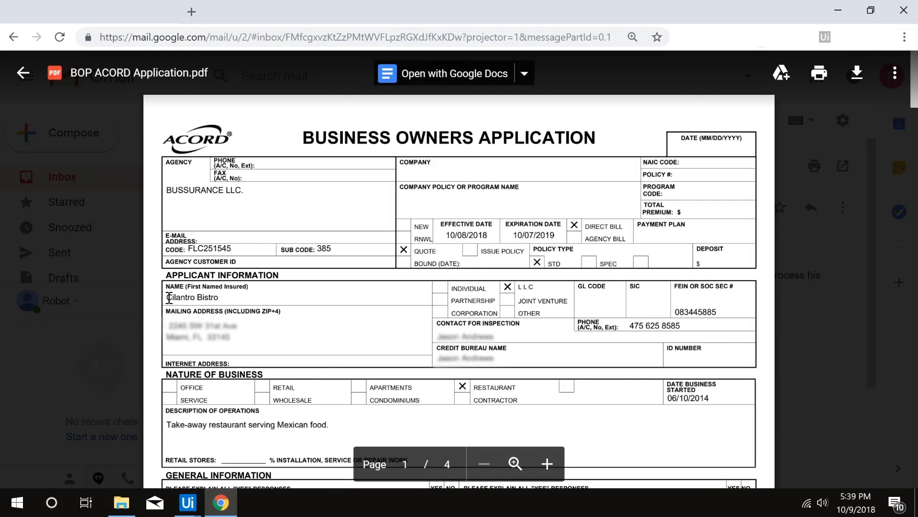
mouse_move(23, 73)
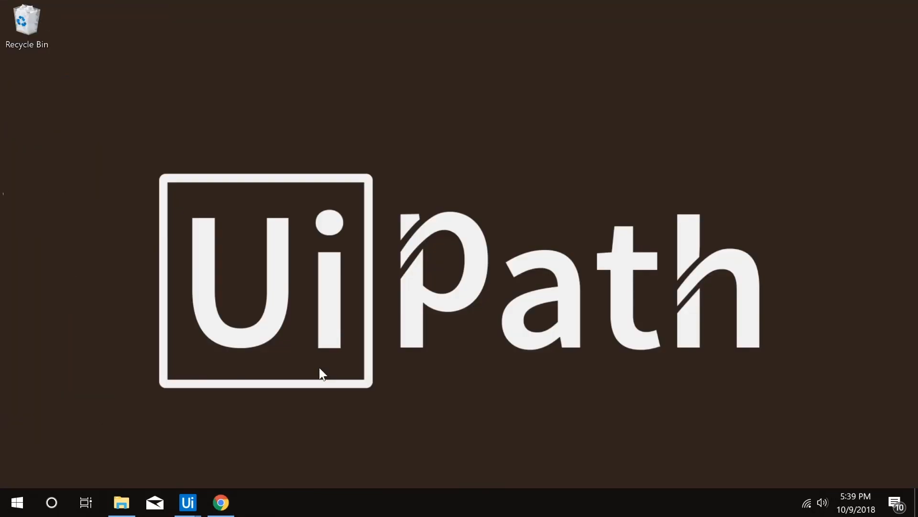
- Review the Check Agent's Inbox, Scrape App with Abbyy and Data entry steps, then run BusinessAppBot
left_click(187, 503)
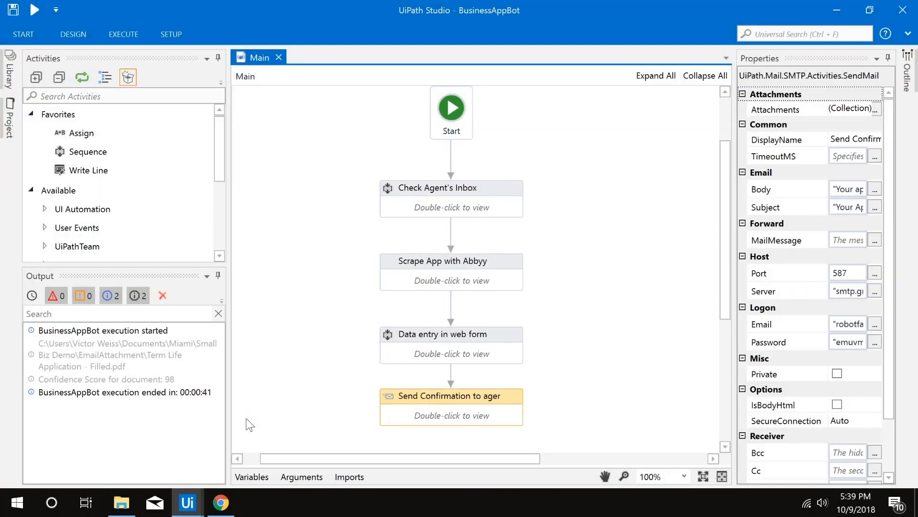
mouse_move(361, 306)
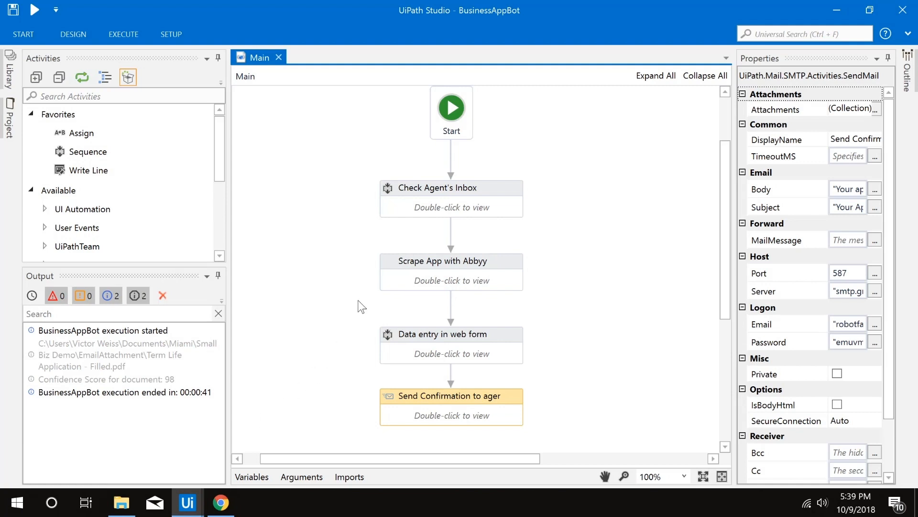
left_click(436, 187)
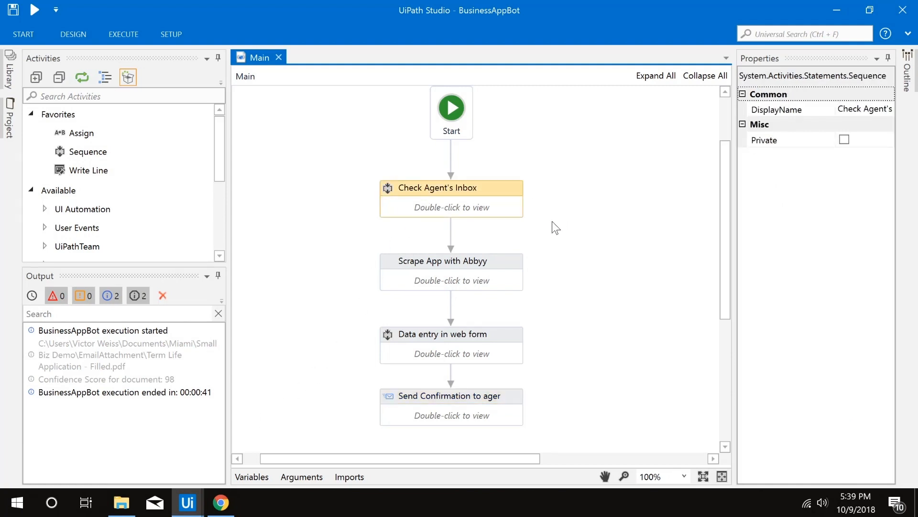
mouse_move(507, 265)
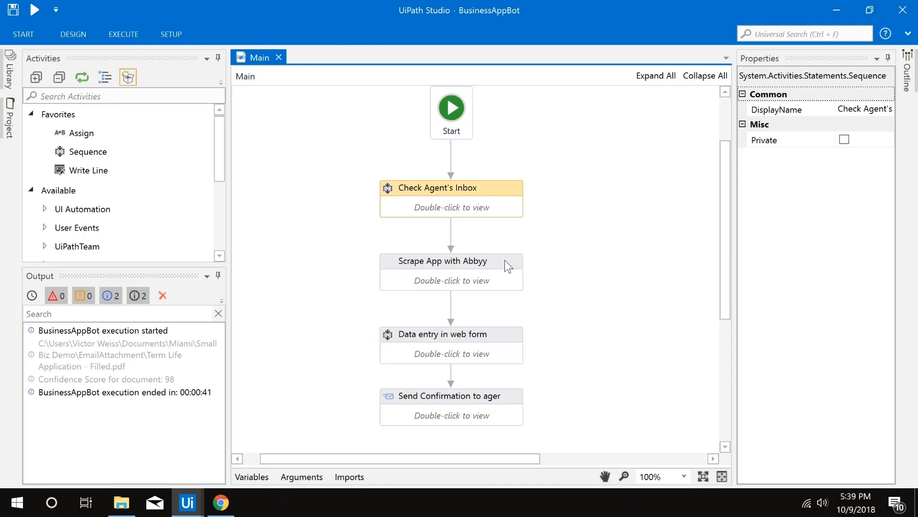
left_click(450, 260)
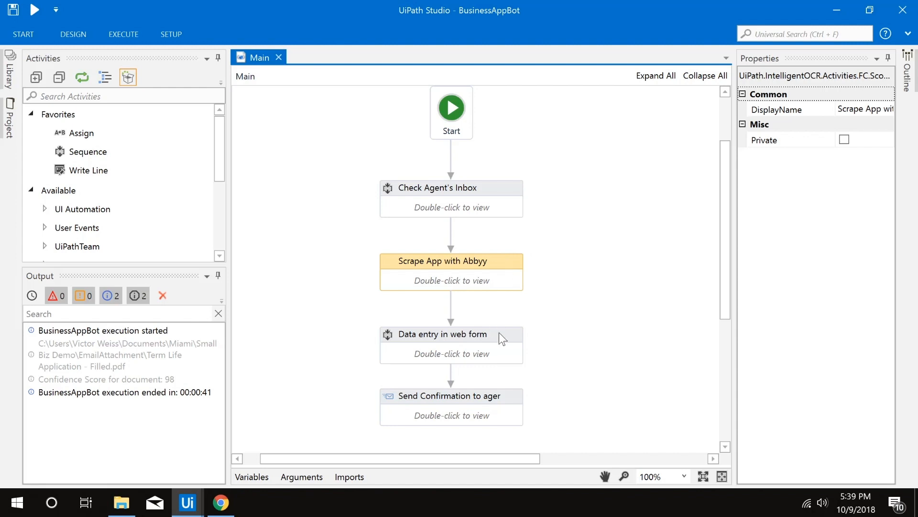
left_click(441, 334)
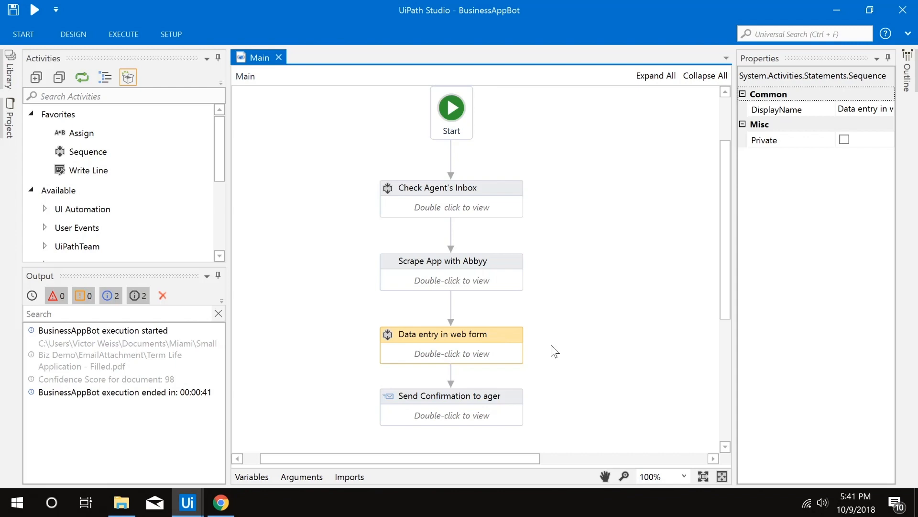
left_click(451, 395)
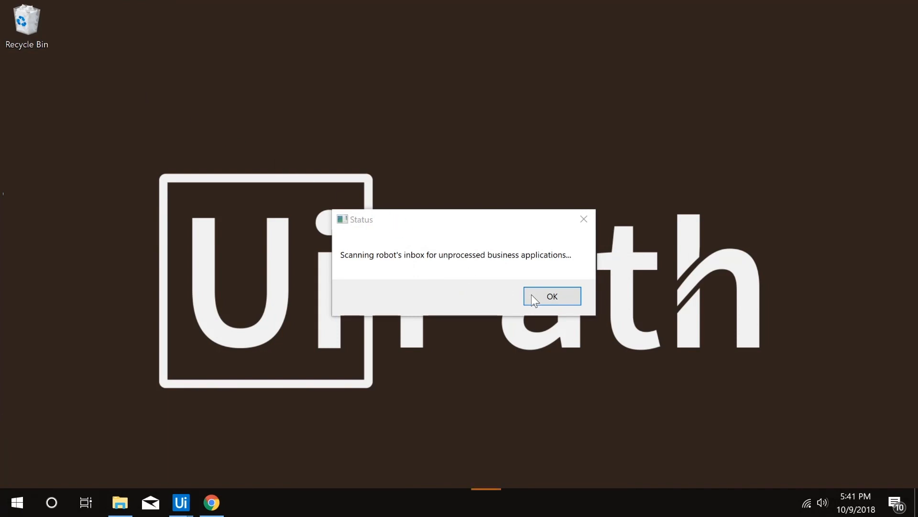
- Acknowledge the inbox-scanning, PDF-found and confidence score 98 messages
left_click(551, 296)
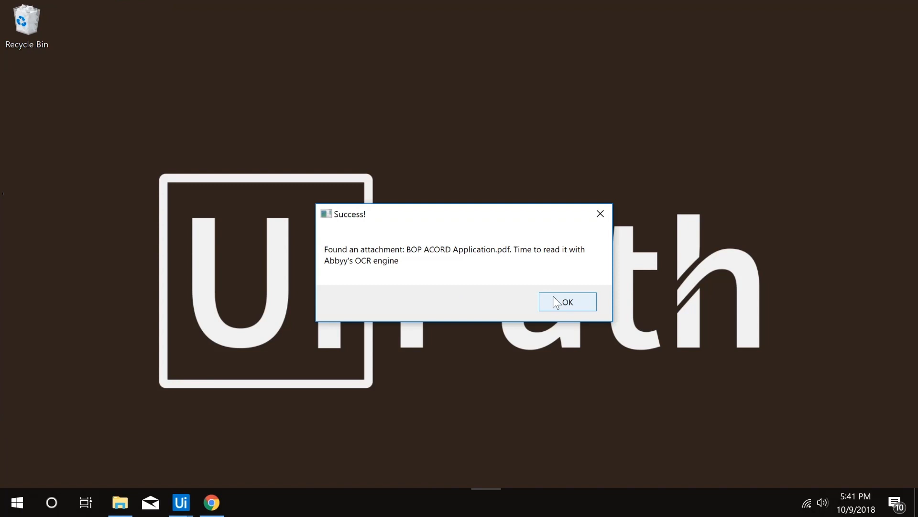
left_click(565, 301)
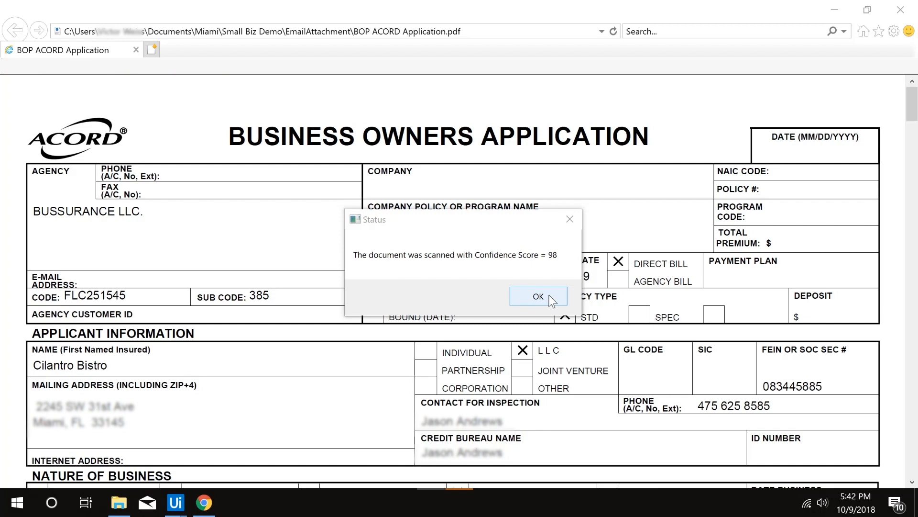
left_click(538, 296)
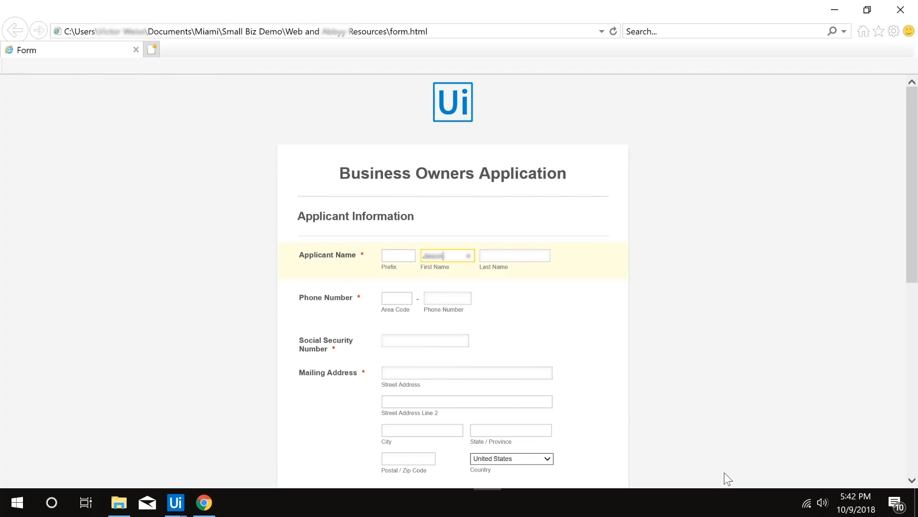
- Fill the form with 475, Miami and 'Take-away restaurant serving Mexican food.', submit it, and return to the mailbox
type("475")
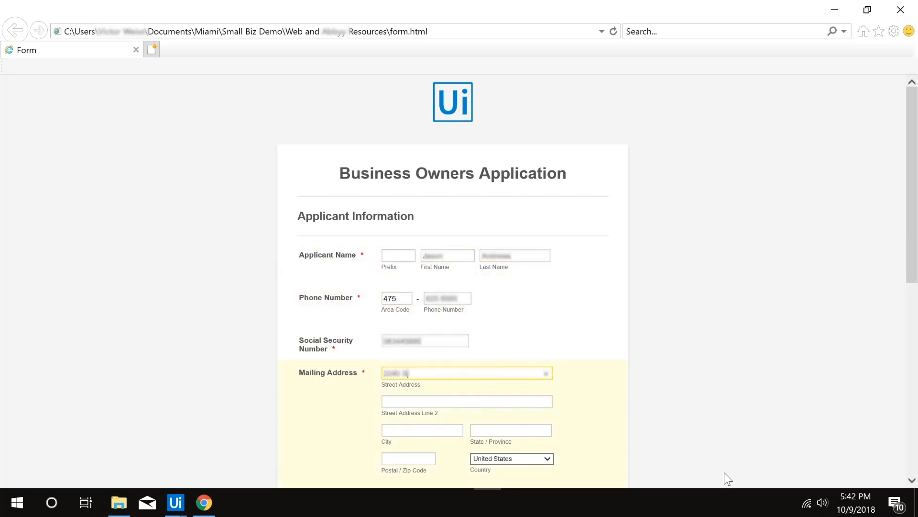
type("Miami")
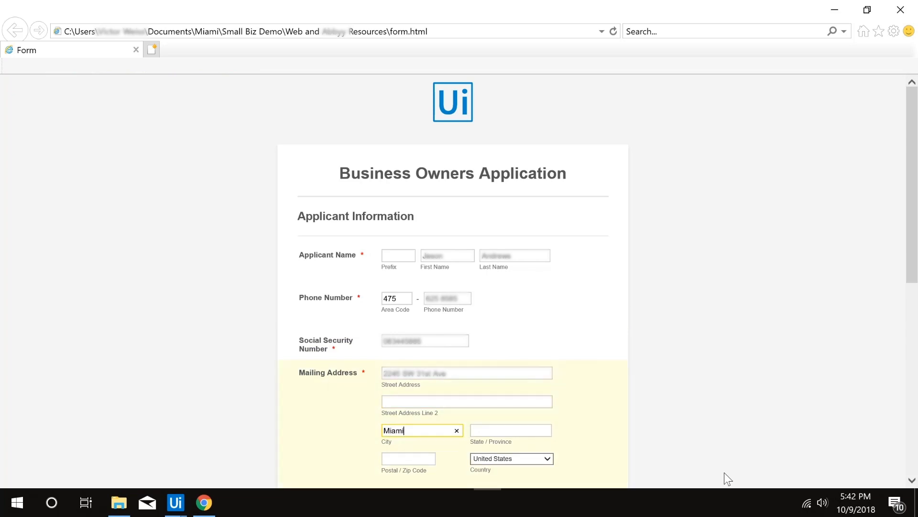
scroll("down", 3)
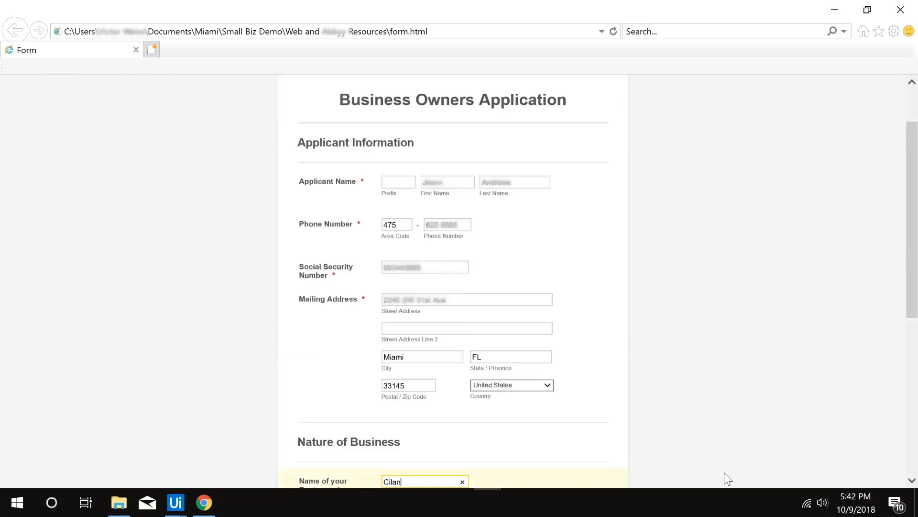
scroll("down", 3)
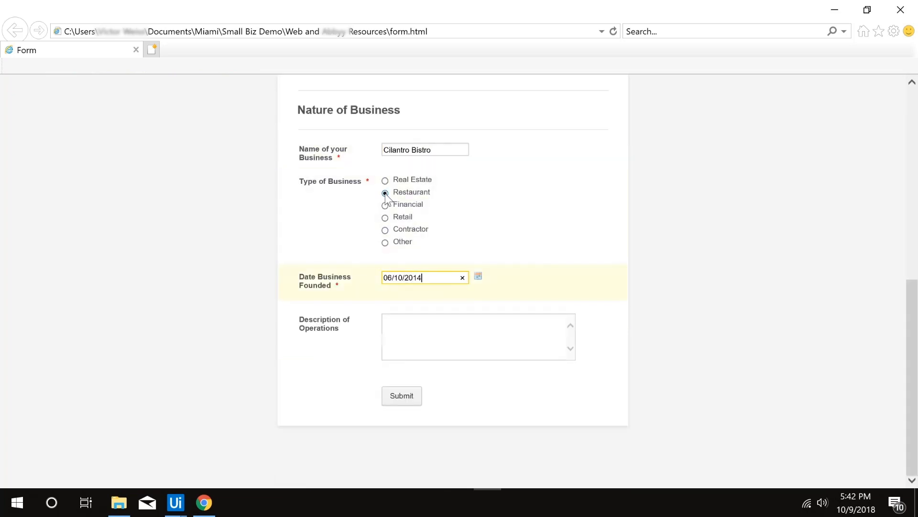
type("Take-away restaurant serving Mexican food.")
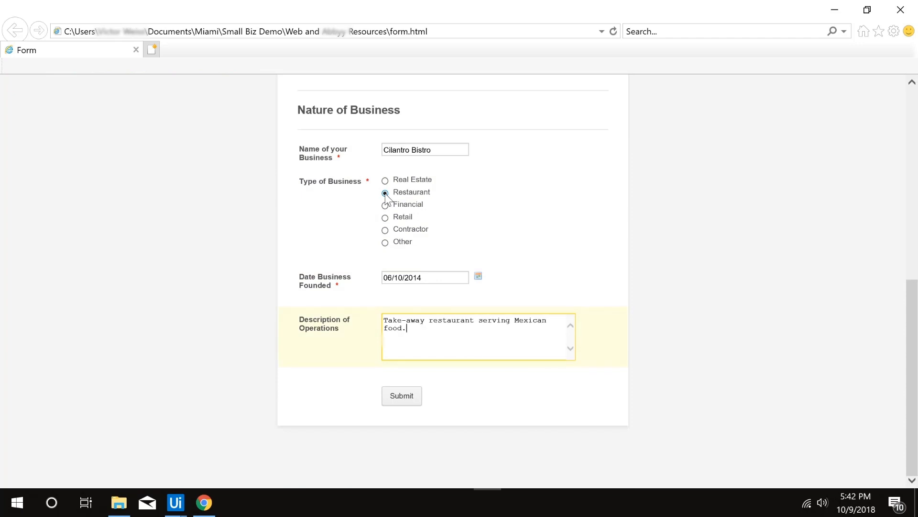
left_click(401, 396)
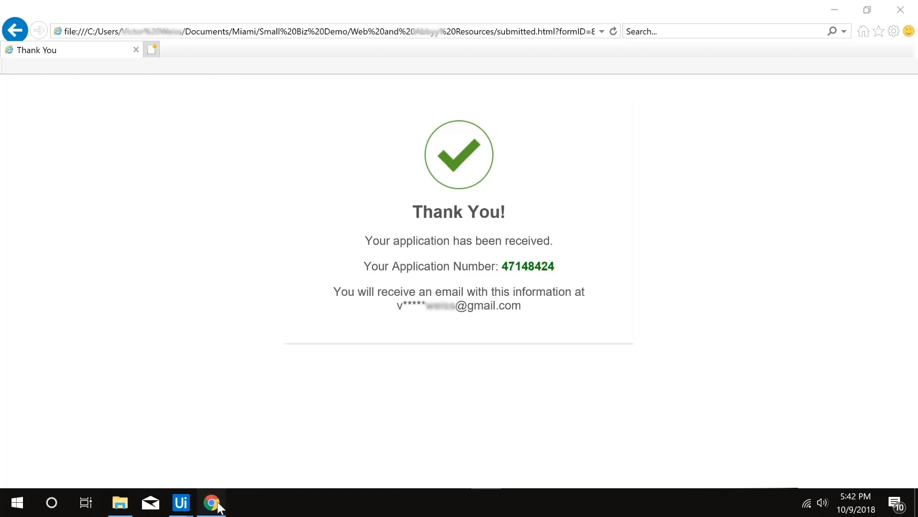
left_click(210, 502)
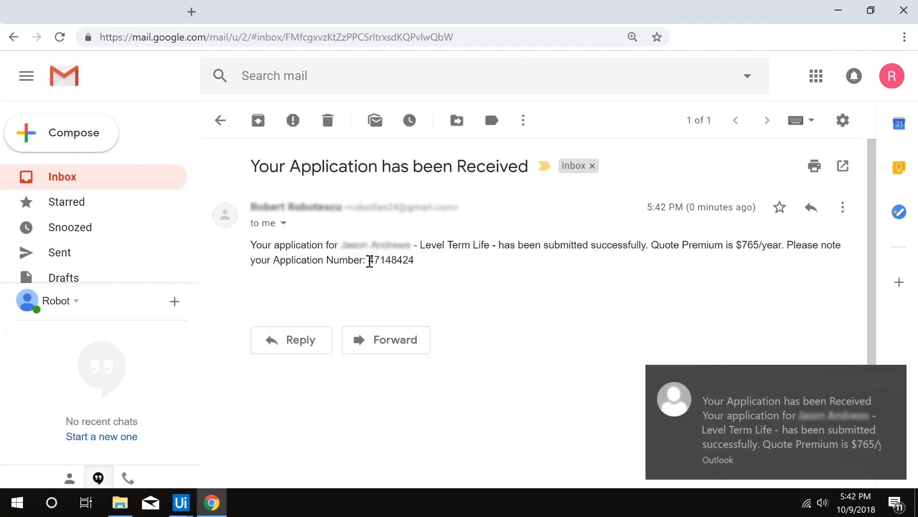
left_click_drag(252, 245, 413, 260)
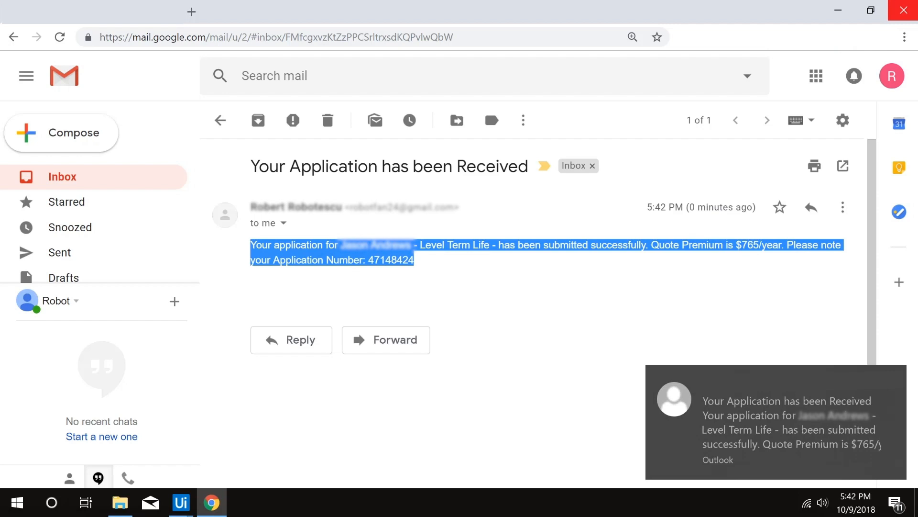